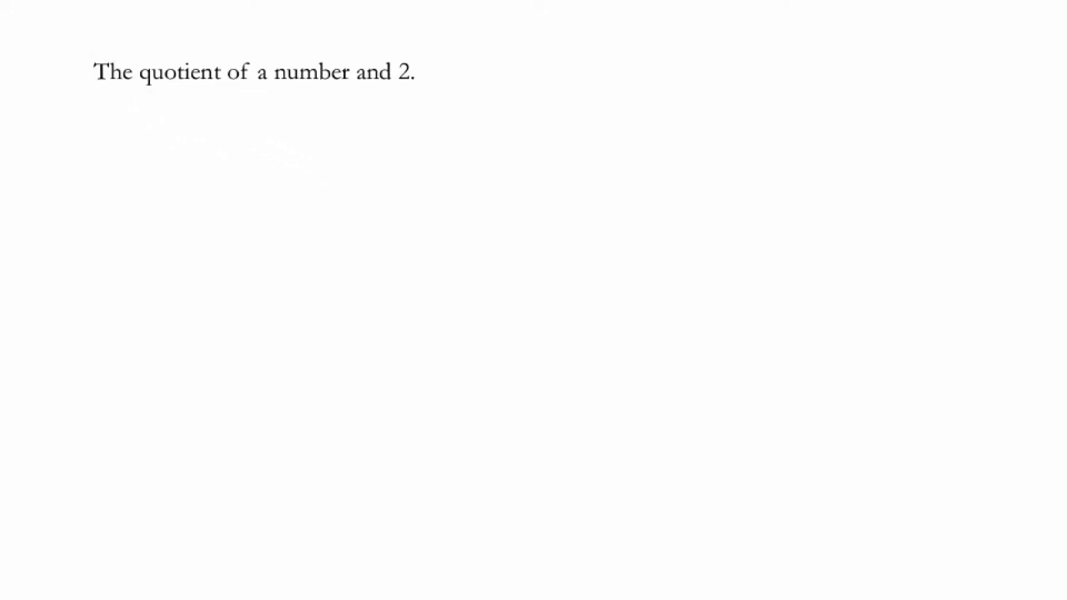
pyautogui.moveTo(314, 84)
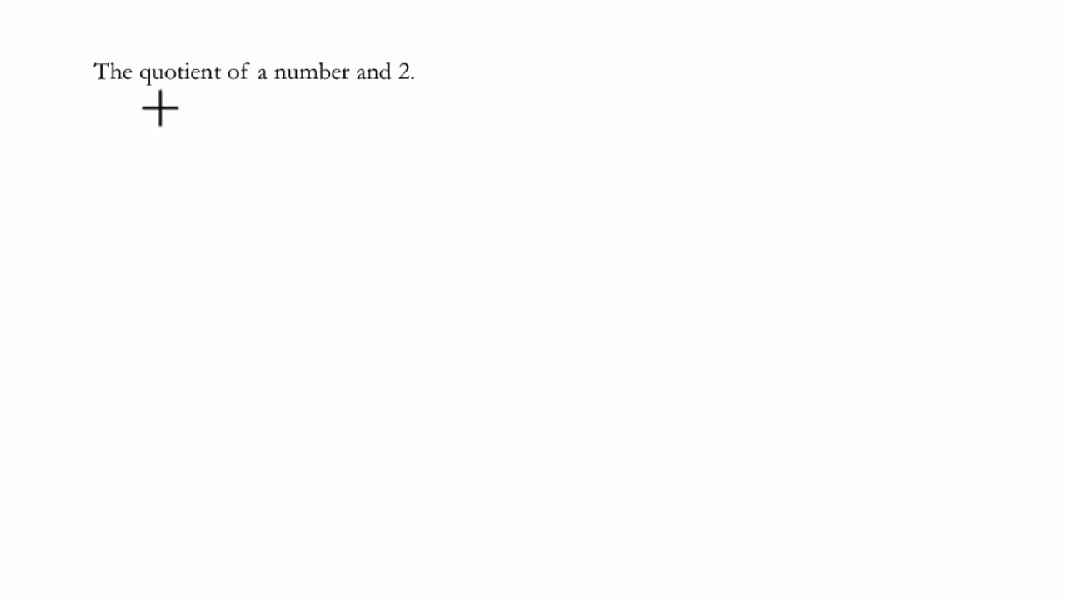
# Underline 'quotient' with an arrow to a ÷ sign, then 'a number' with an arrow beneath
pyautogui.moveTo(143, 90); pyautogui.dragTo(223, 90)
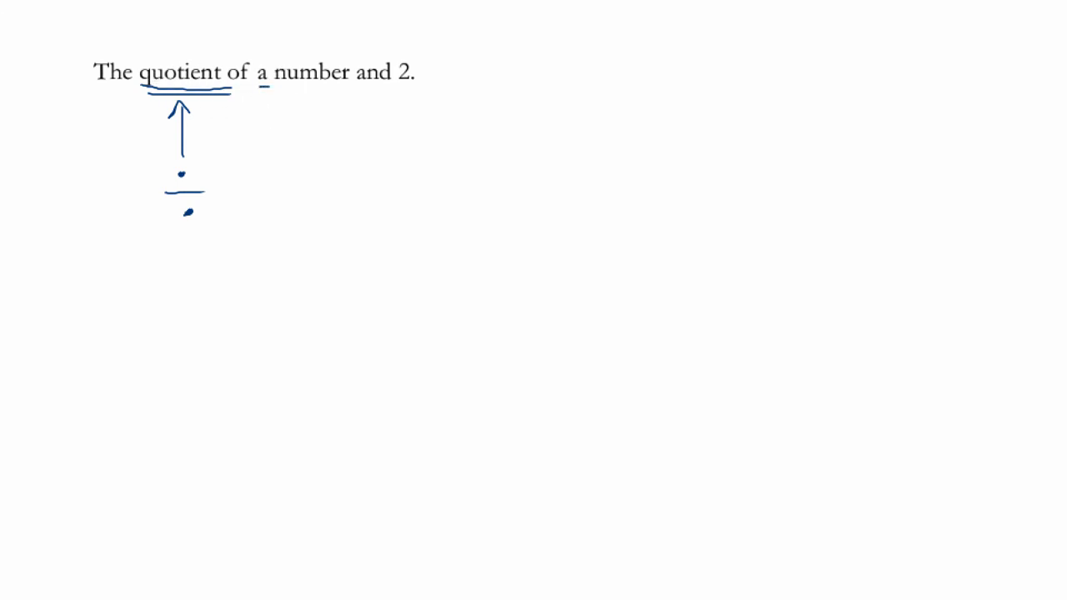
pyautogui.moveTo(306, 133); pyautogui.dragTo(306, 91)
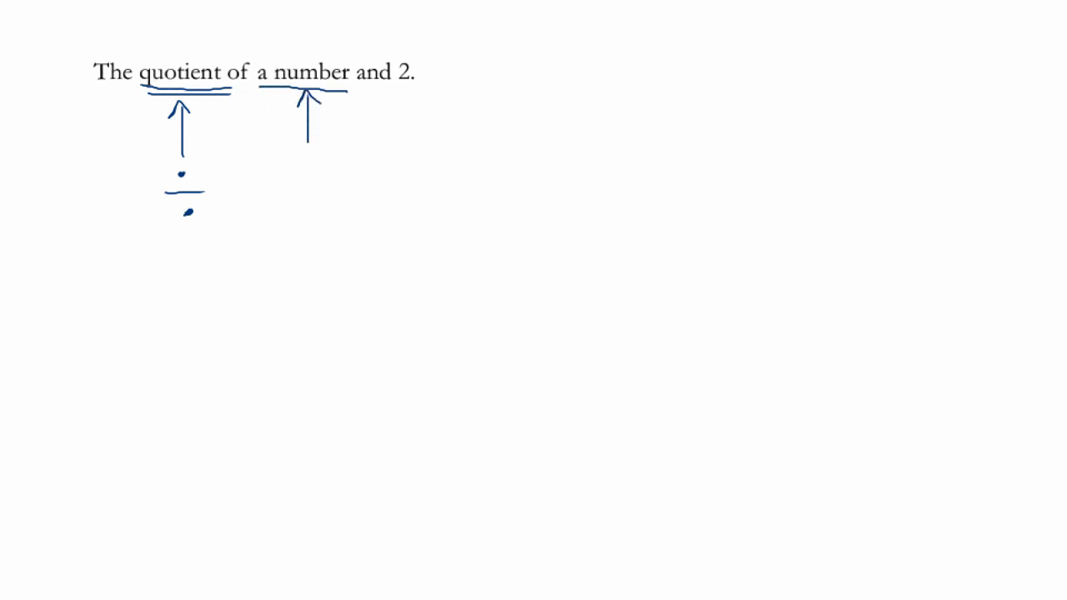